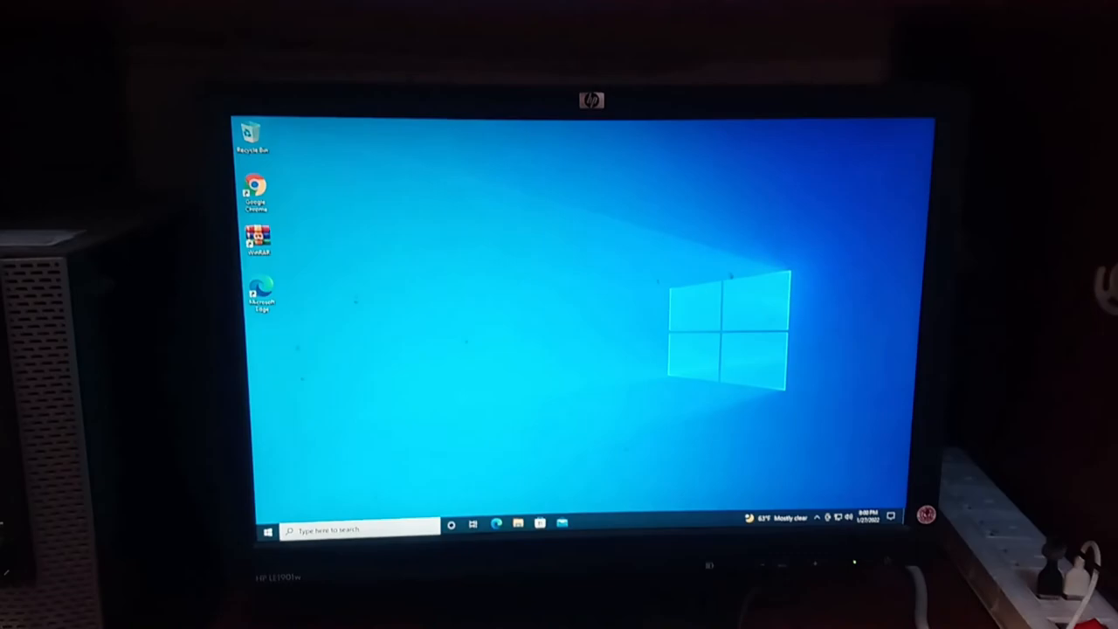
Search YouTube for the channel name 'GE tec' from the search box
left_click(349, 105)
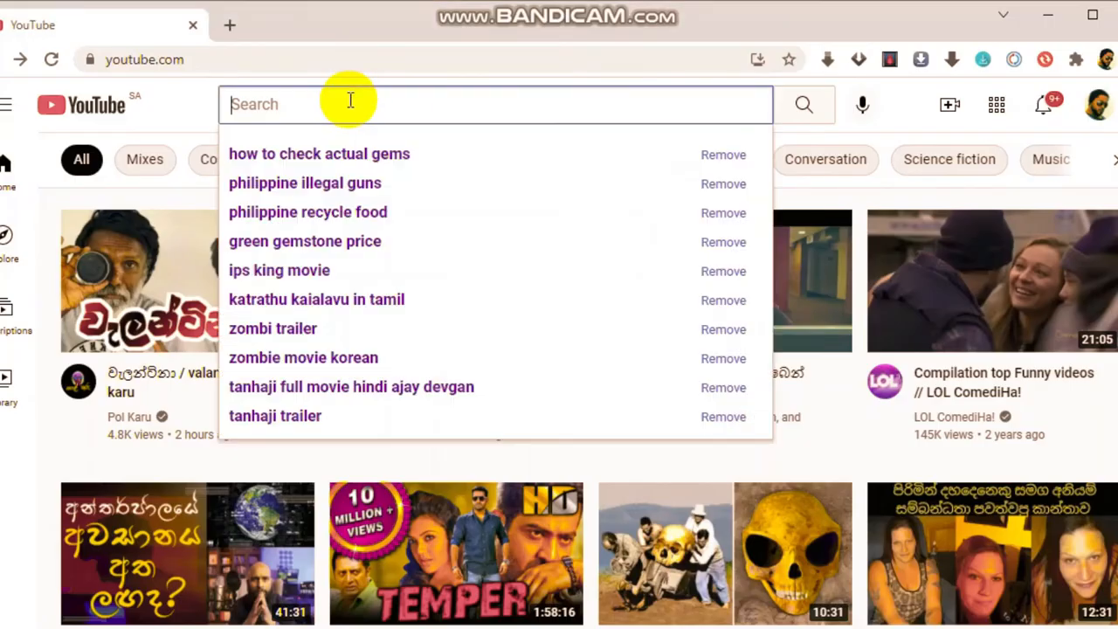
left_click(803, 105)
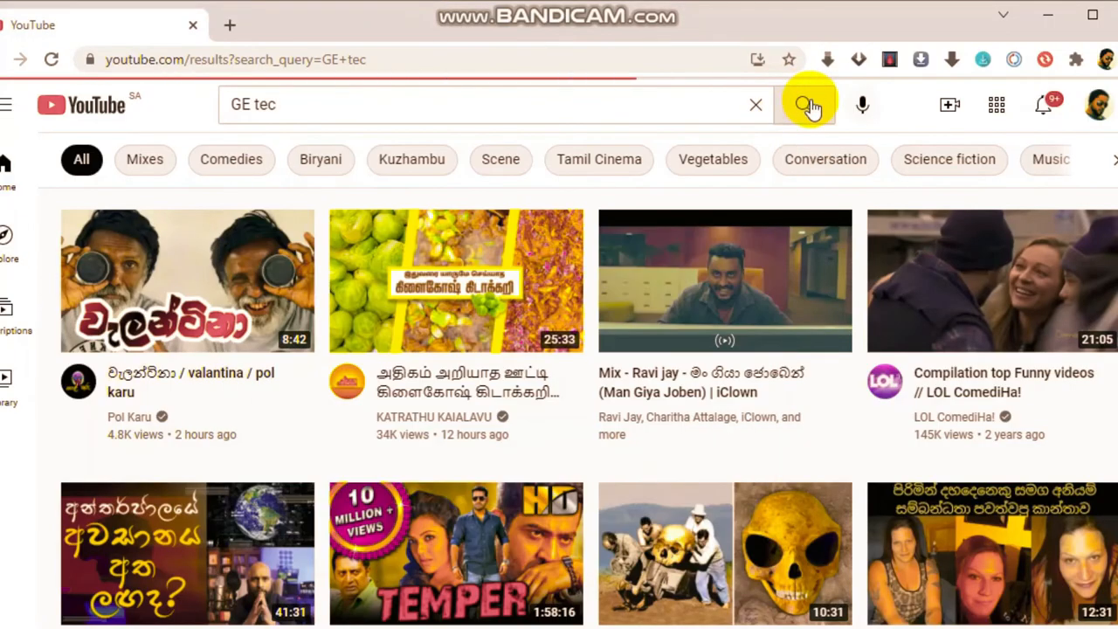